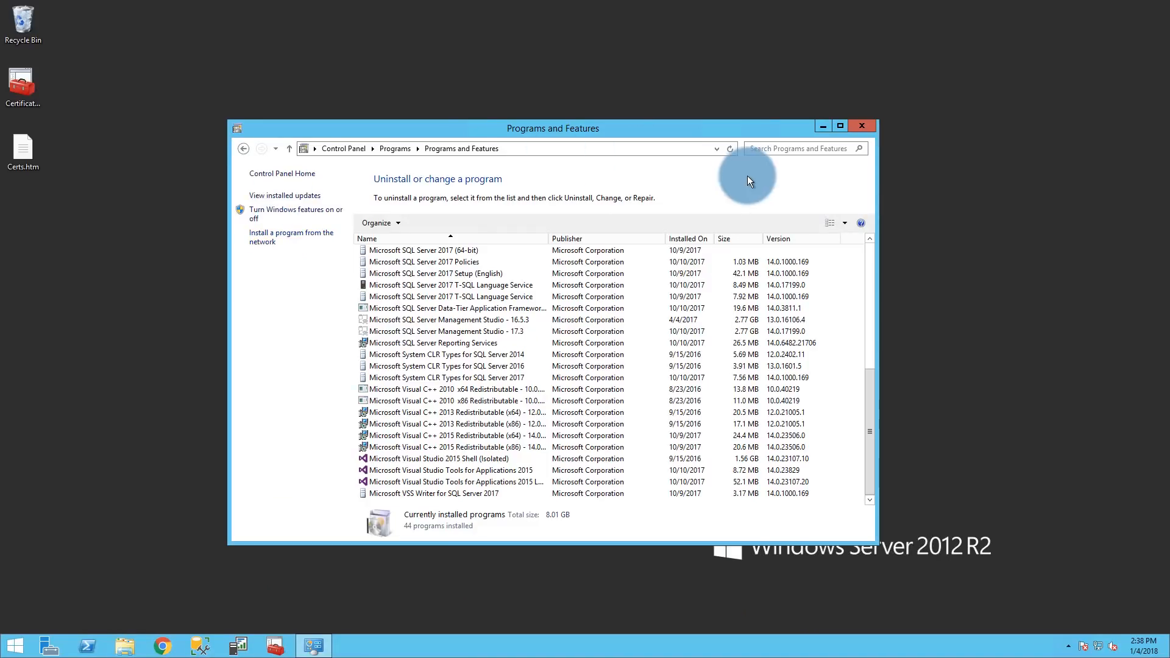
Launch the gateway installer .exe from C:\Temp and proceed to the gateway type selection with the recommended option set
click(860, 126)
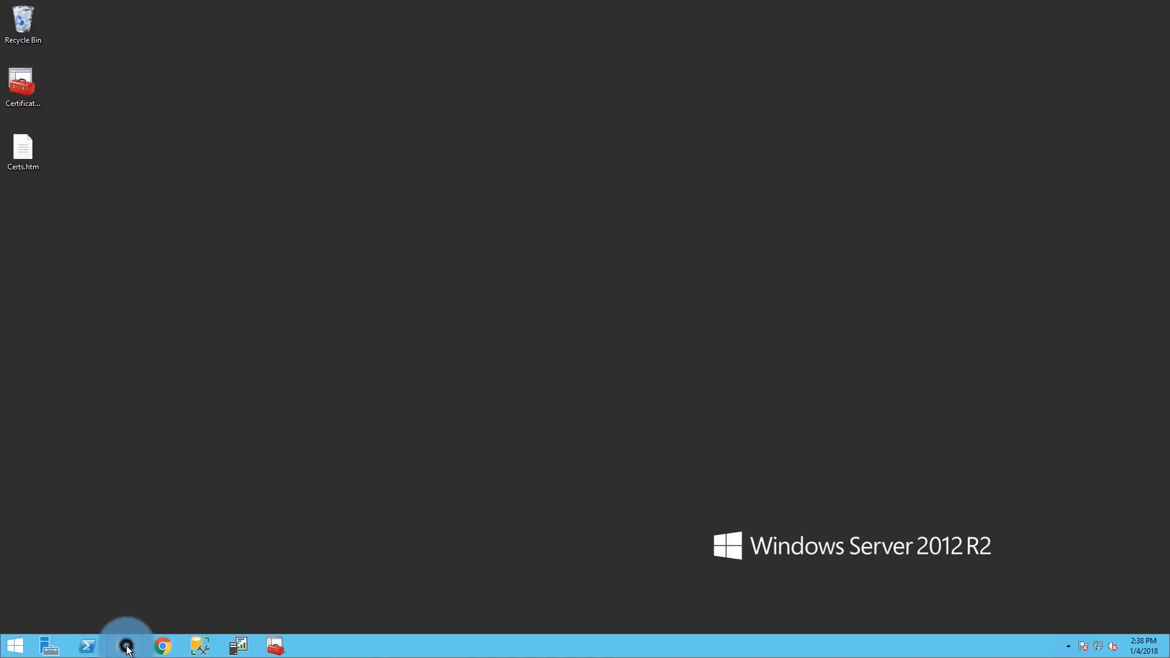
click(124, 646)
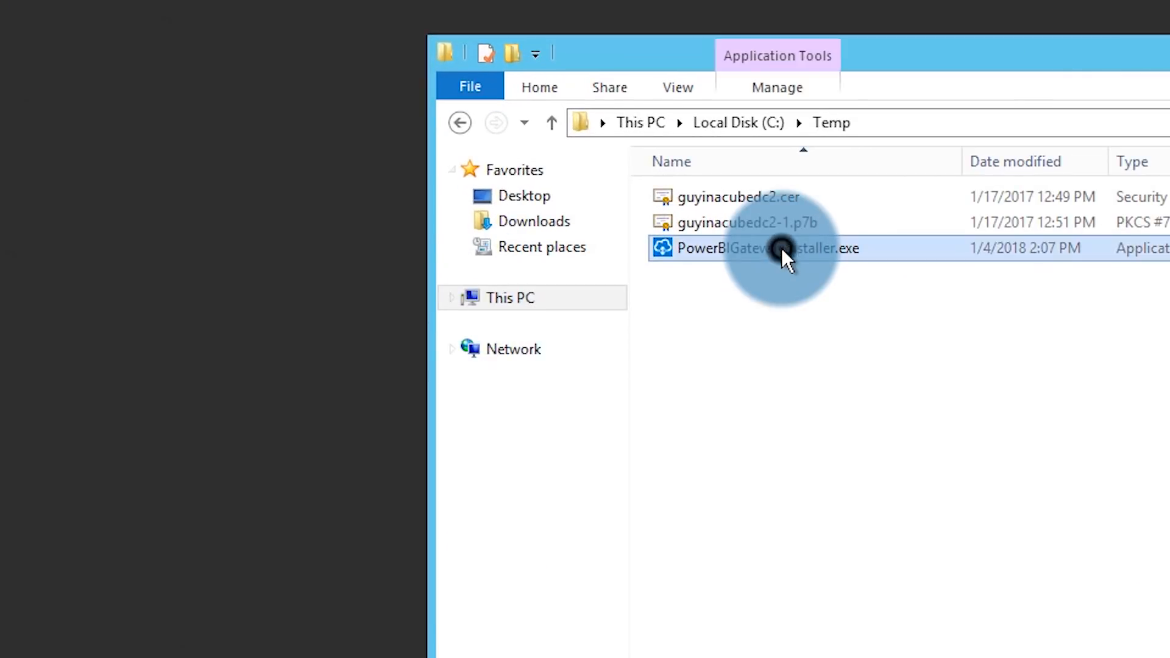
double_click(753, 247)
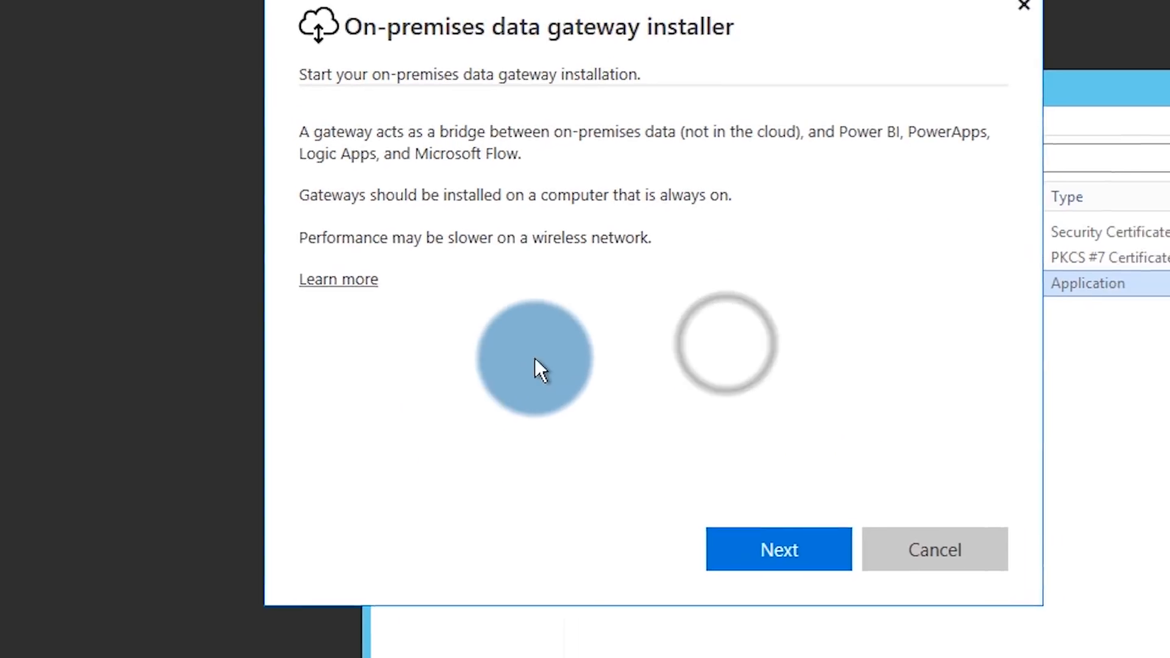
click(777, 549)
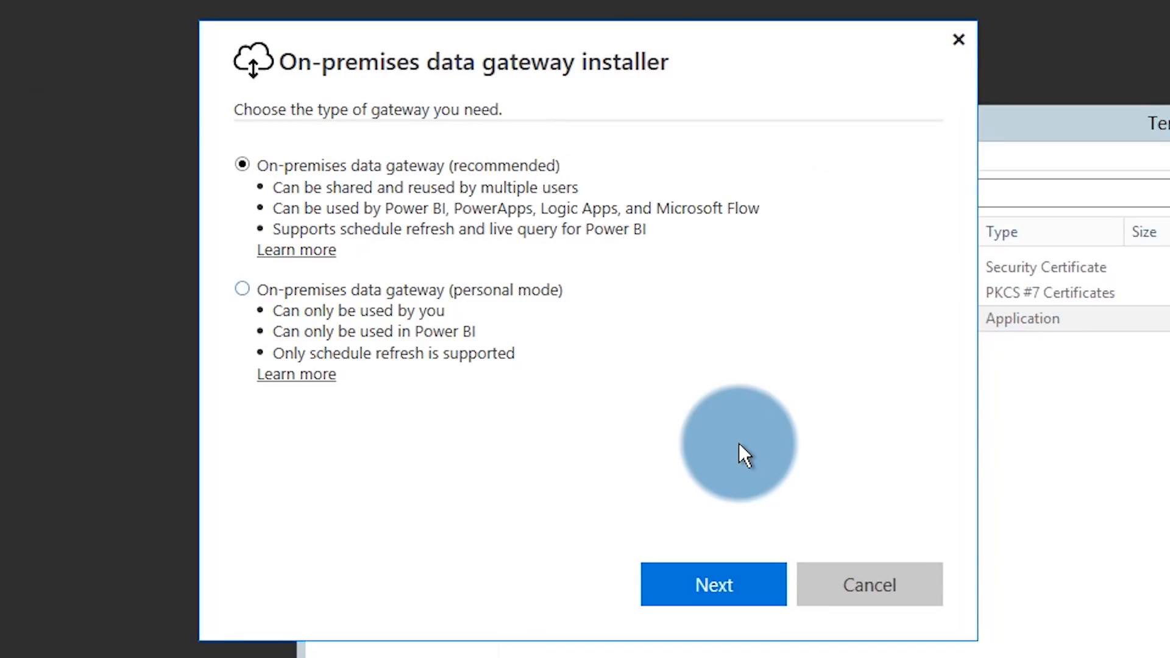